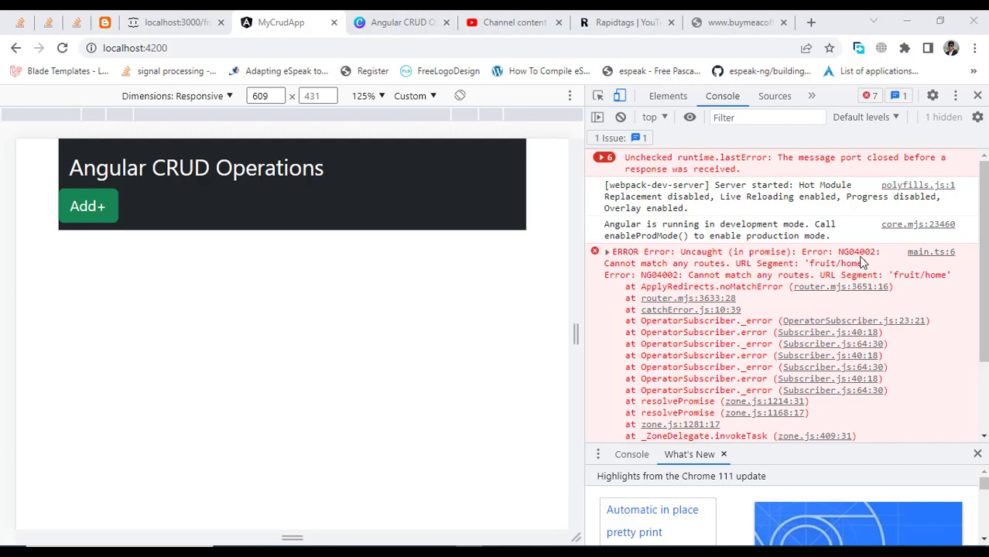
pyautogui.moveTo(646, 274)
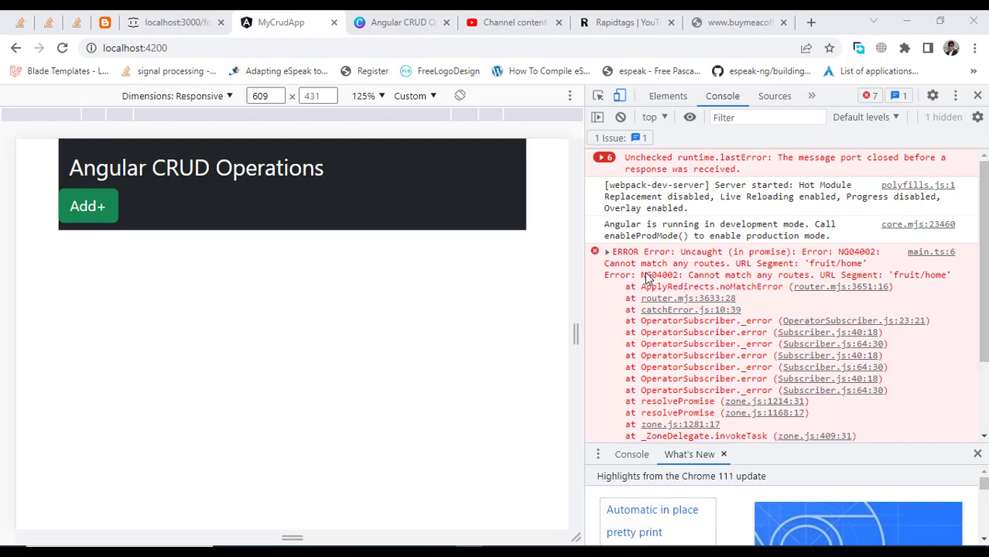
pyautogui.moveTo(708, 278)
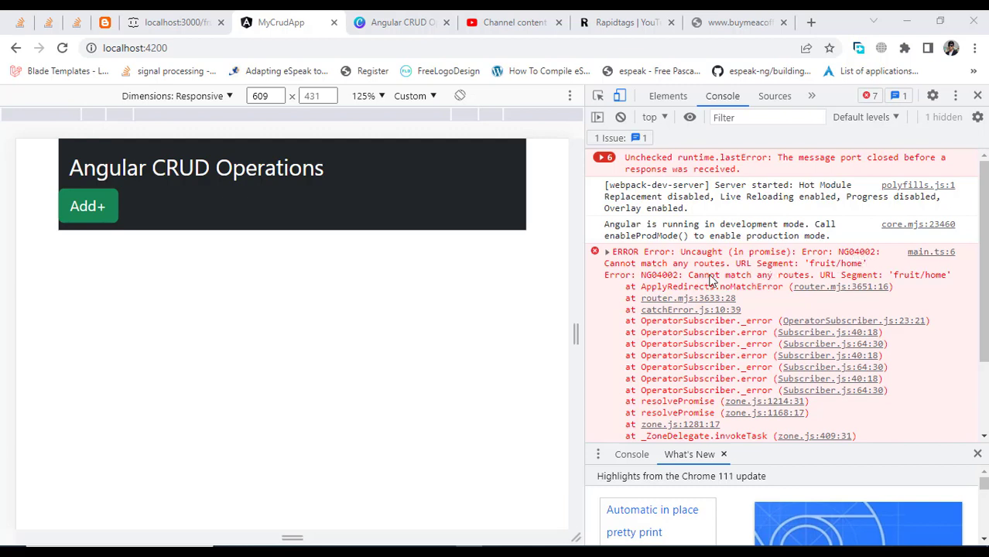
pyautogui.moveTo(737, 279)
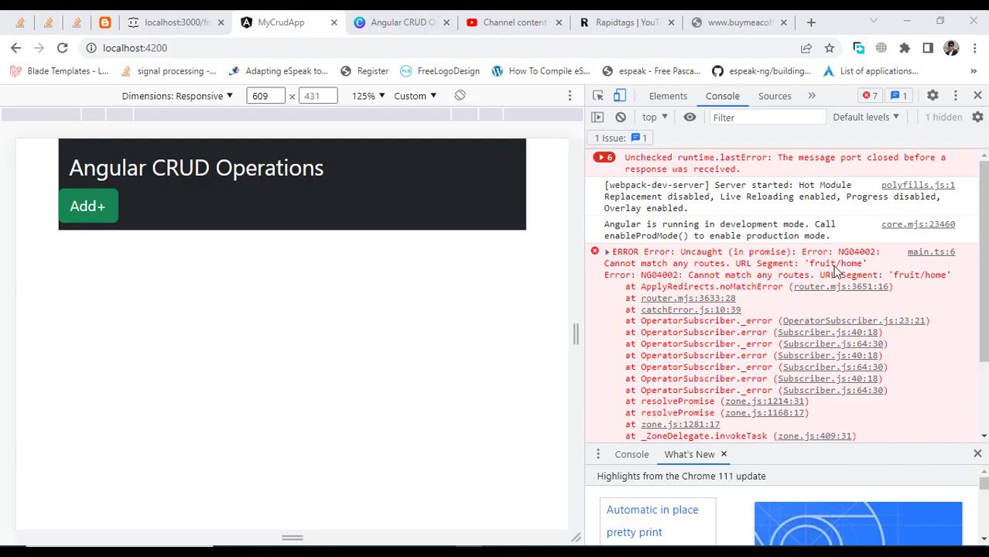
pyautogui.moveTo(759, 306)
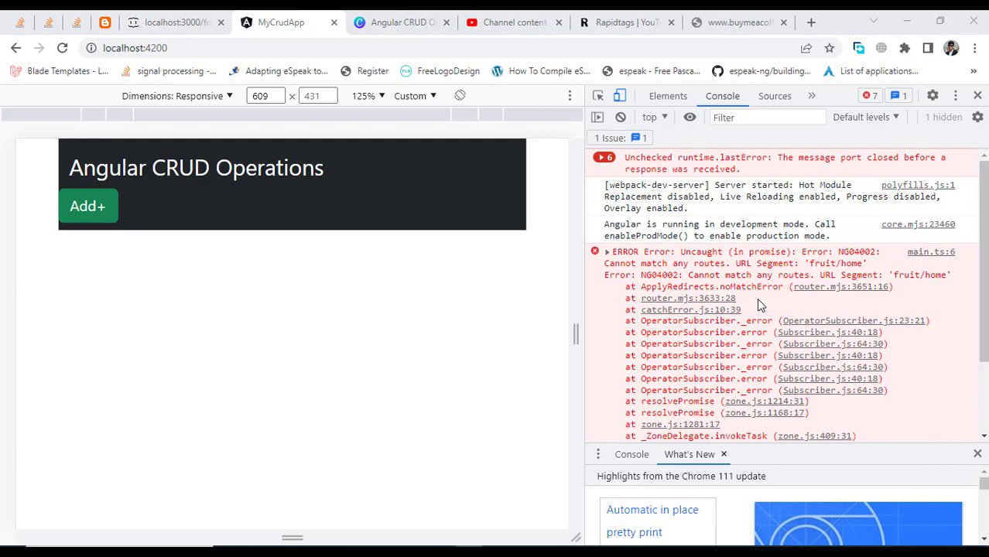
pyautogui.moveTo(759, 279)
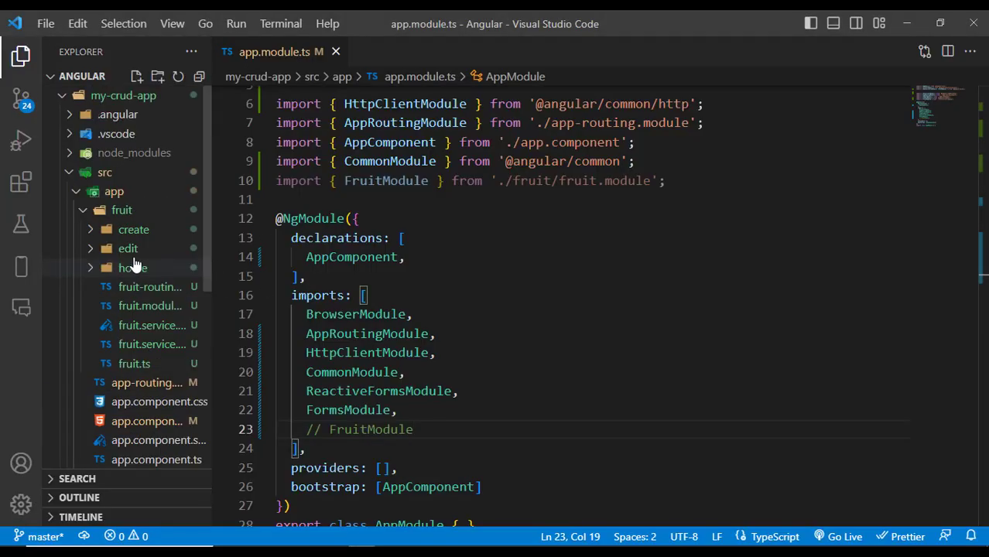
# - Load the /fruit/home route and scroll through fruit-routing.module.ts to review its routes array
pyautogui.click(122, 210)
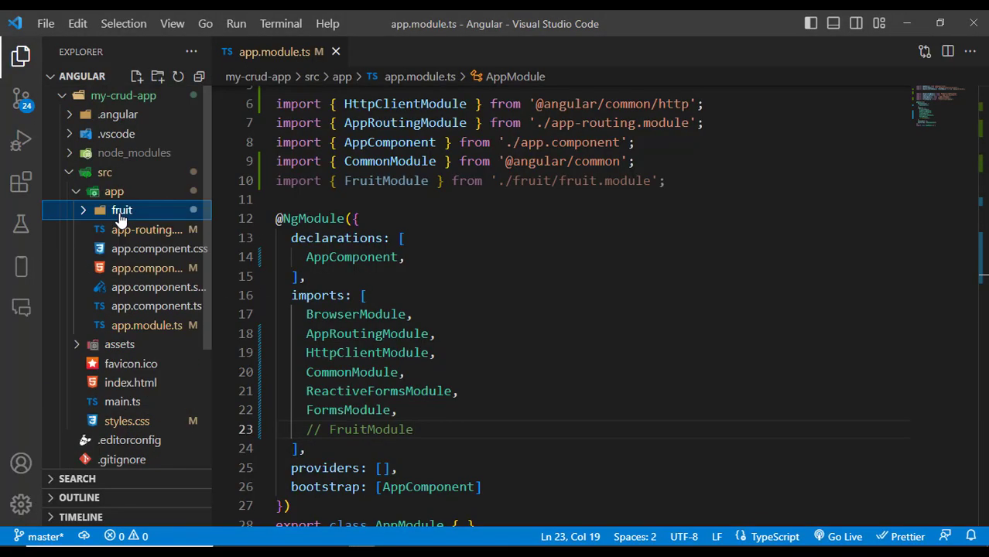
pyautogui.click(121, 210)
pyautogui.write('localhost:4200/f')
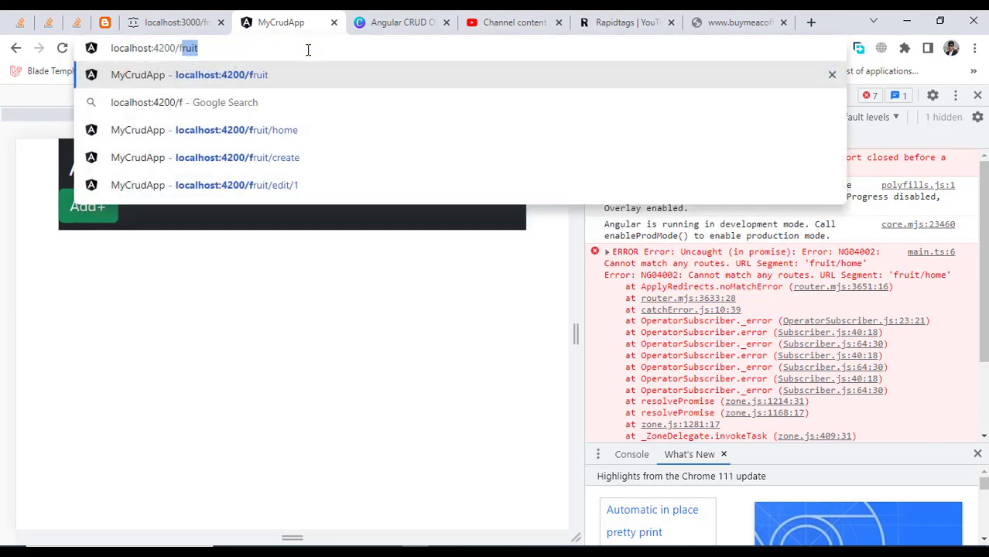
pyautogui.write('/home')
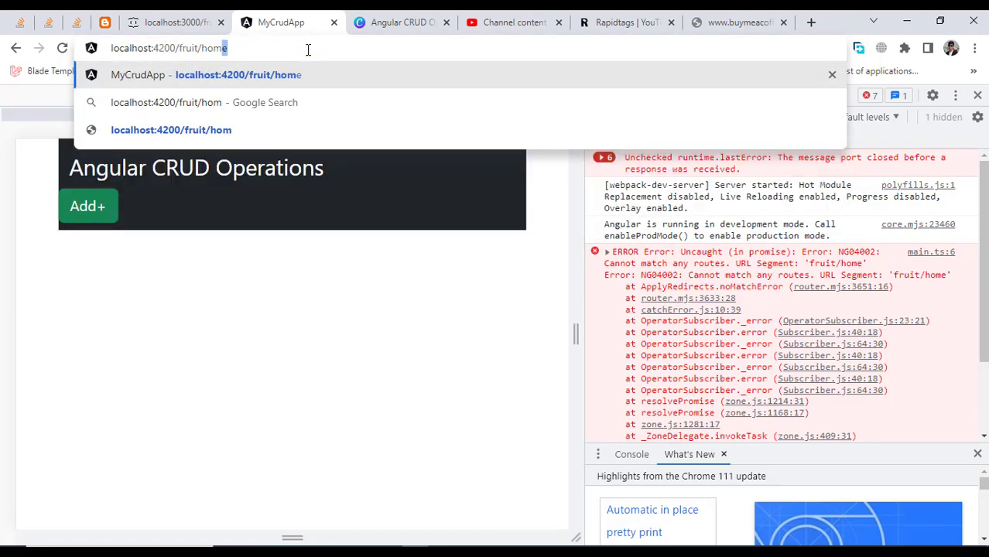
pyautogui.press('Enter')
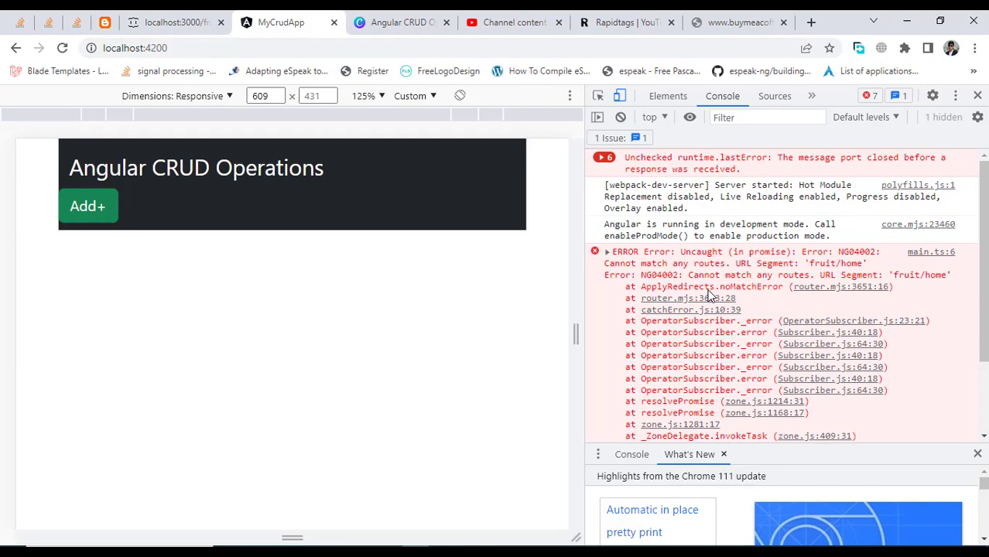
pyautogui.moveTo(709, 290)
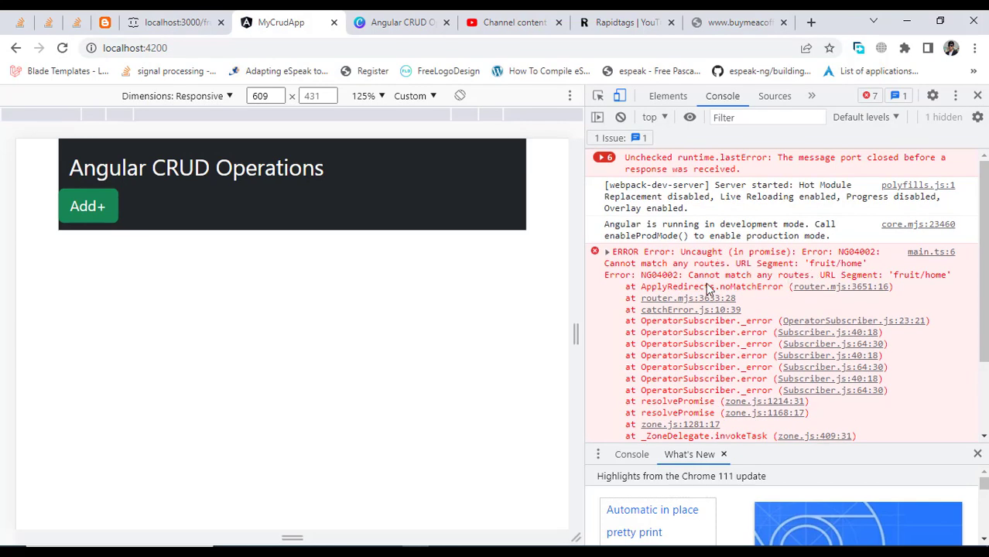
pyautogui.moveTo(759, 275)
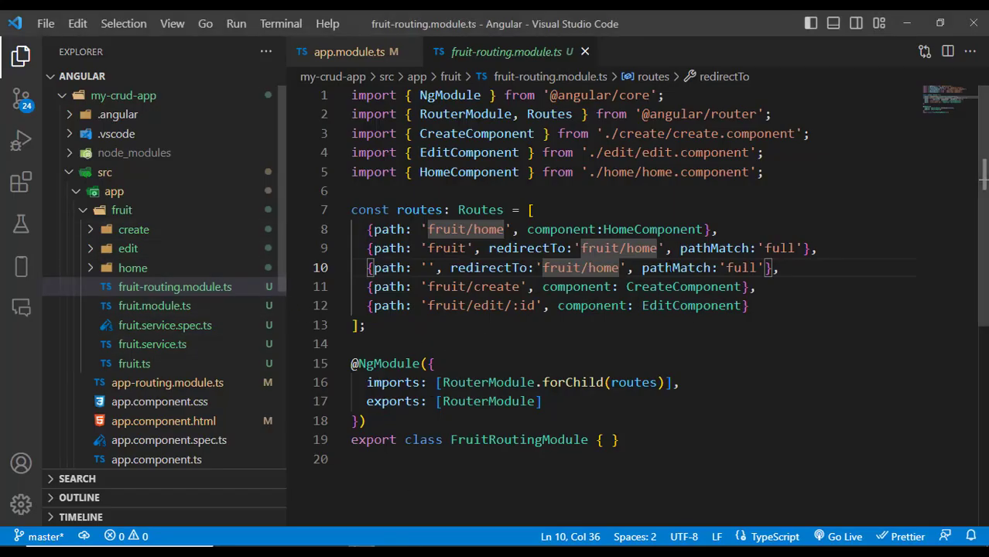
pyautogui.scroll(-3)
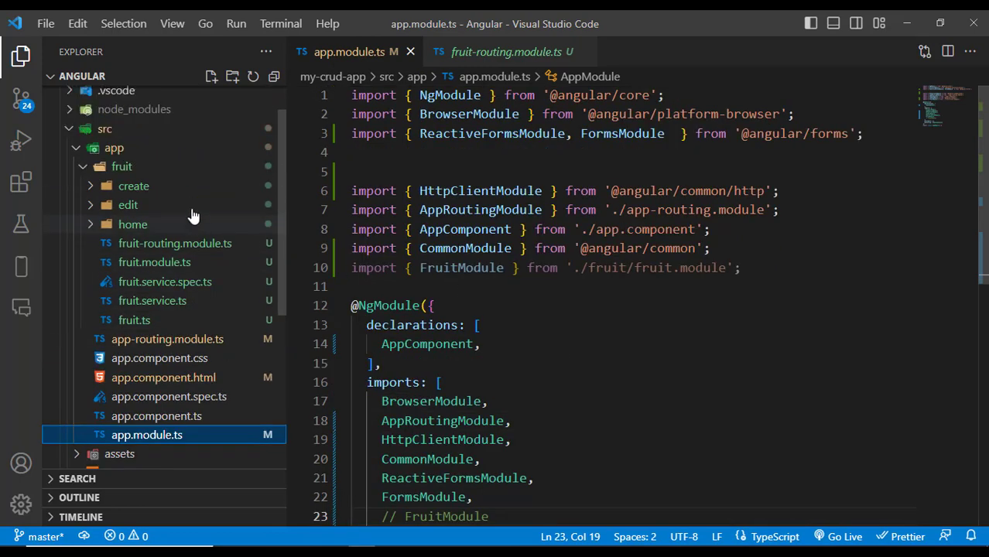
pyautogui.moveTo(138, 174)
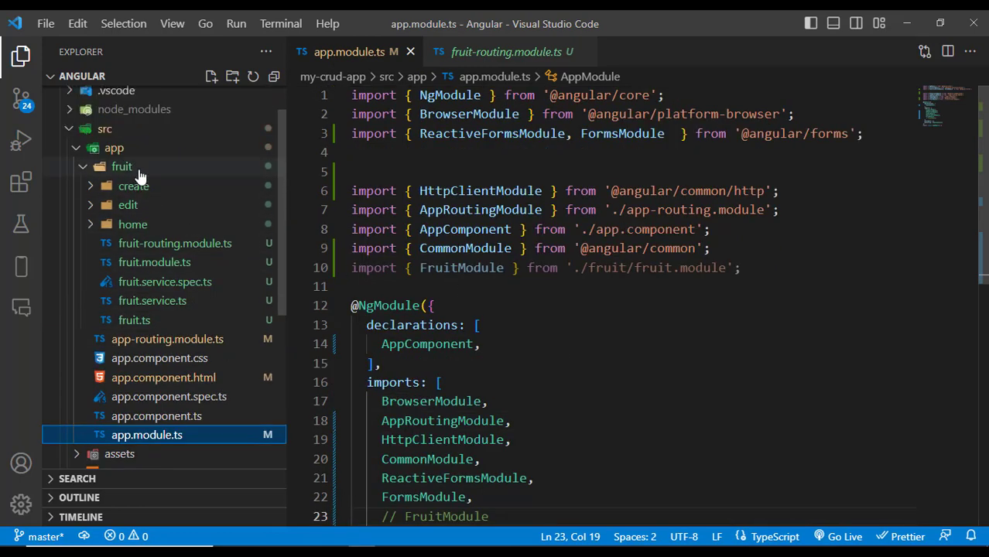
# - Scroll app.module.ts down to the imports and select the commented-out FruitModule line
pyautogui.click(121, 167)
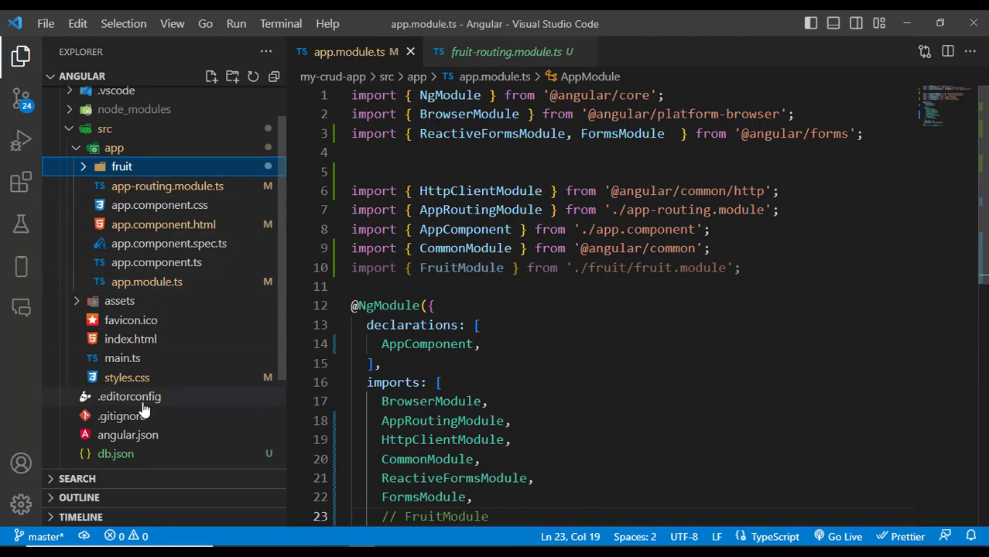
pyautogui.moveTo(586, 382)
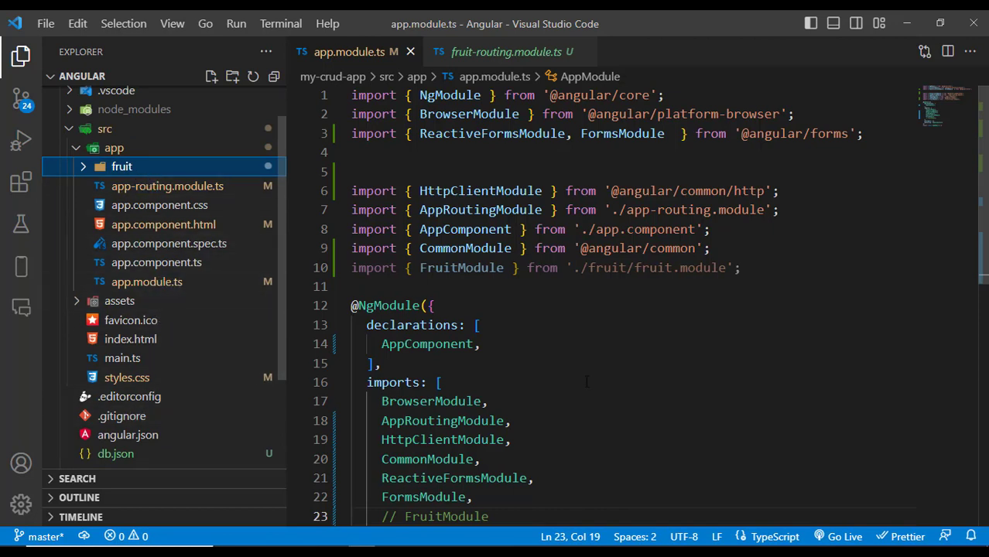
pyautogui.scroll(-3)
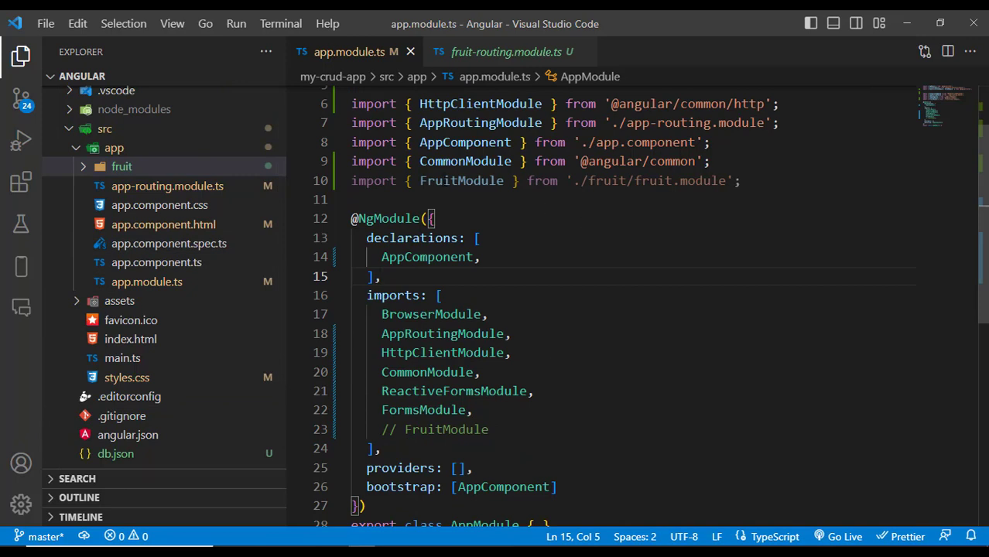
pyautogui.scroll(-3)
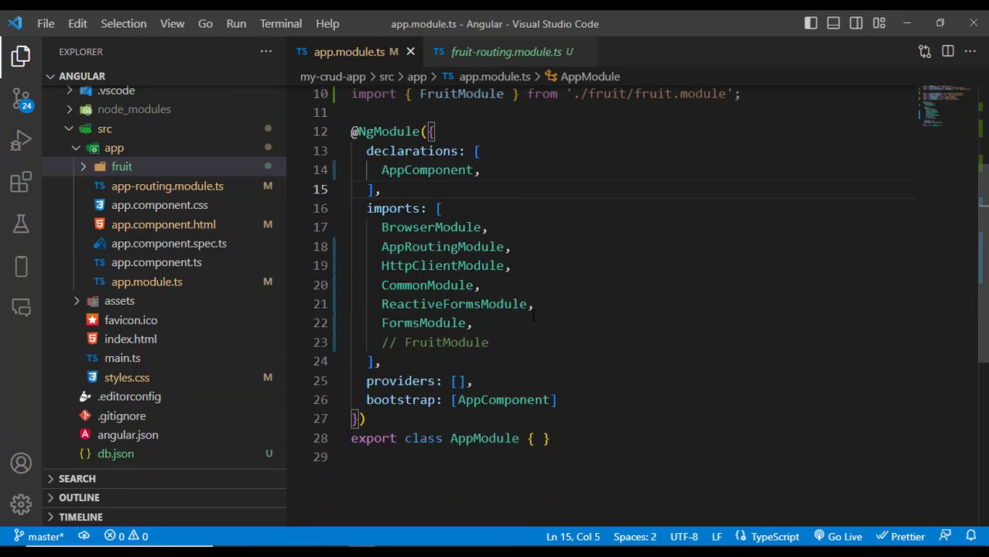
pyautogui.click(495, 342)
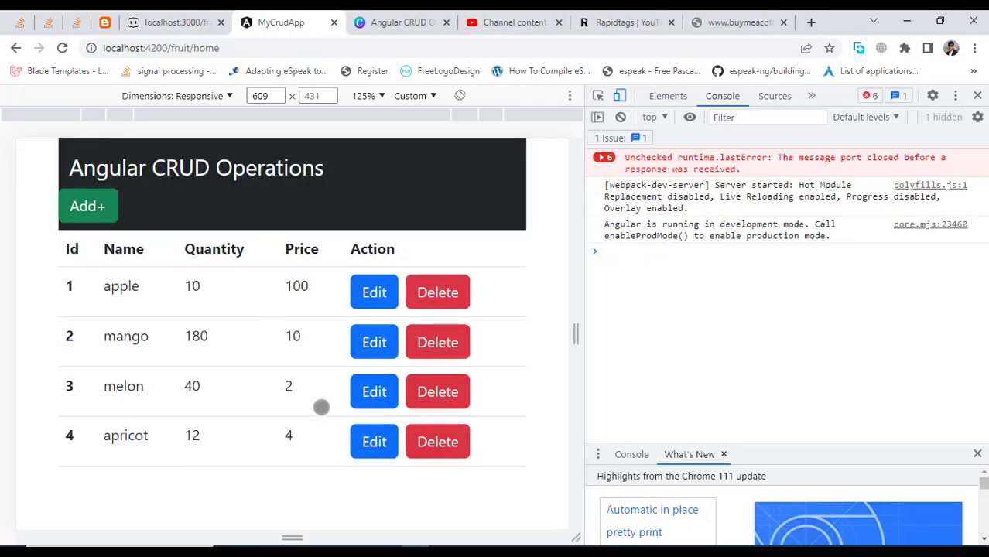
pyautogui.moveTo(704, 321)
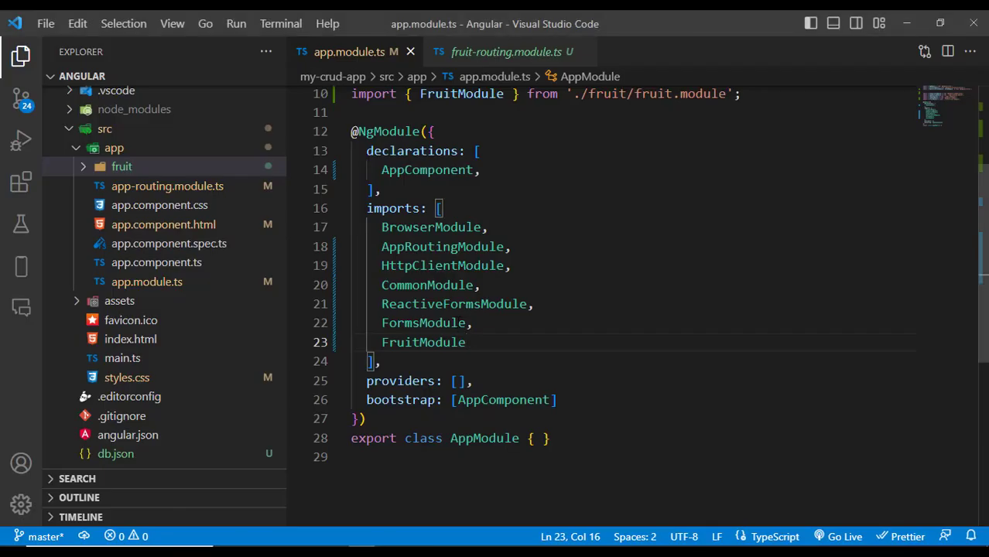
pyautogui.moveTo(179, 288)
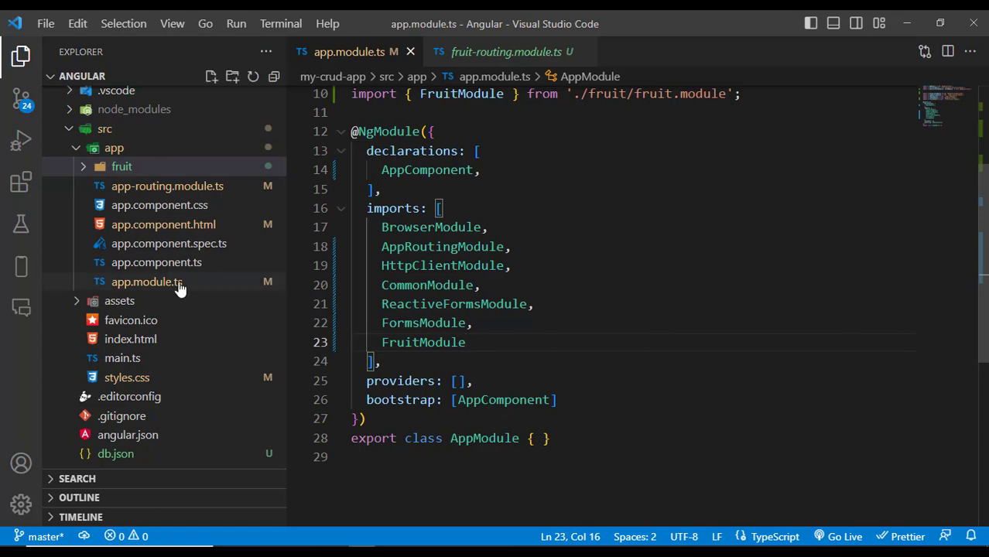
pyautogui.moveTo(168, 282)
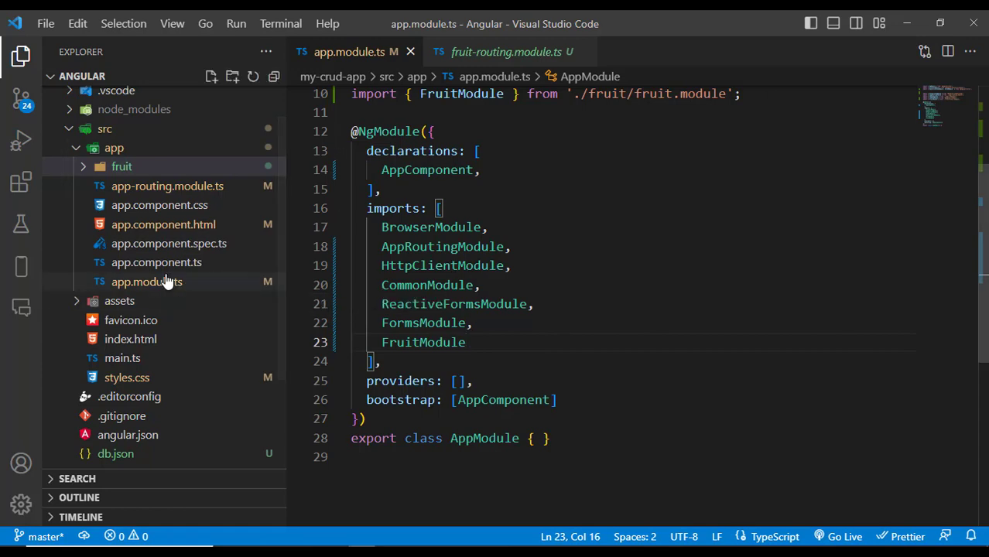